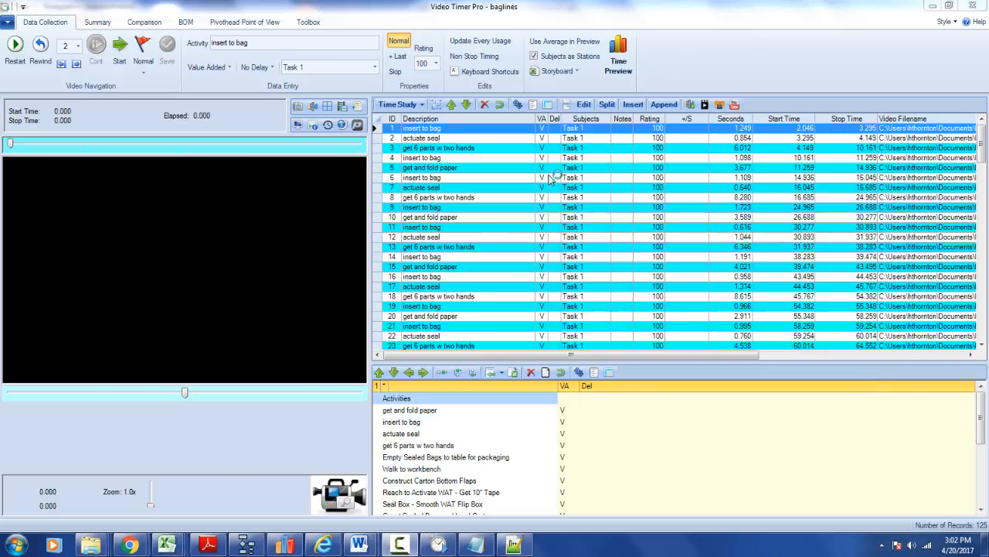
mouse_move(538, 276)
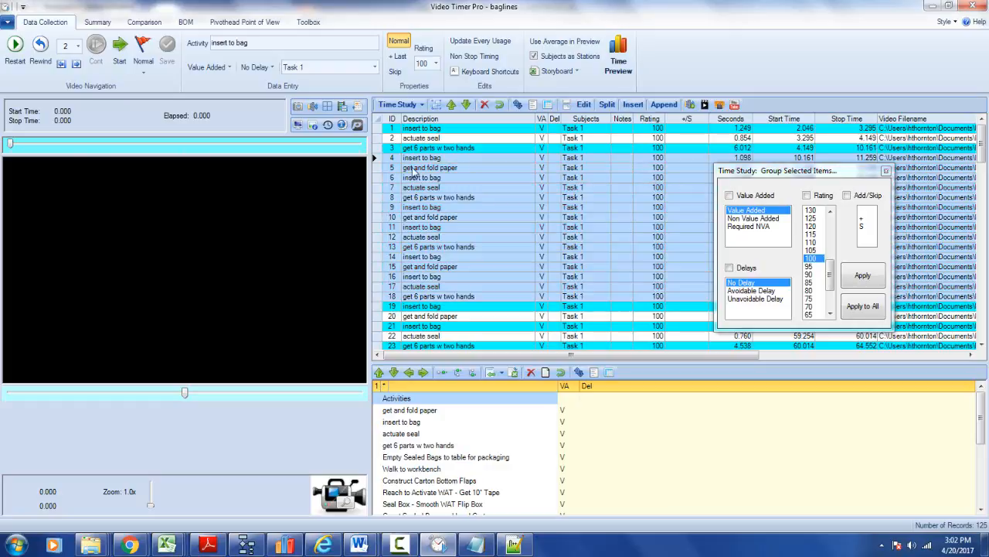
mouse_move(371, 312)
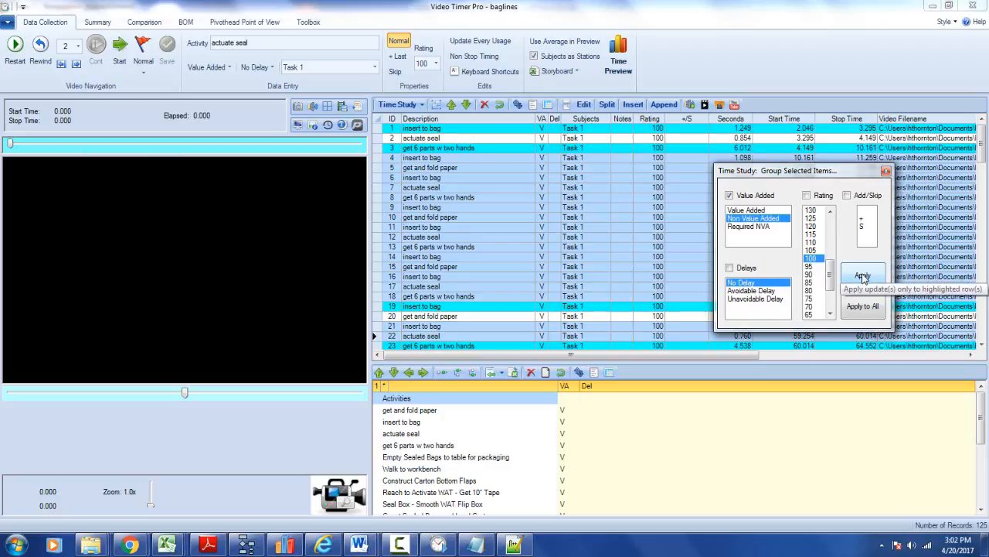
Apply Non Value Added status to the selected time study rows
left_click(863, 276)
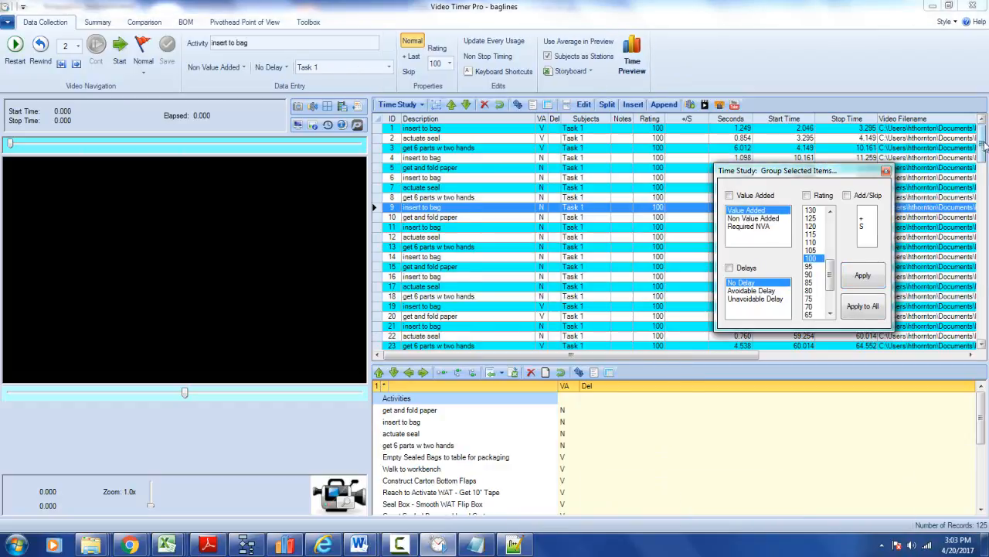
Apply Required NVA status to a block of rows further down the grid
scroll("down", 3)
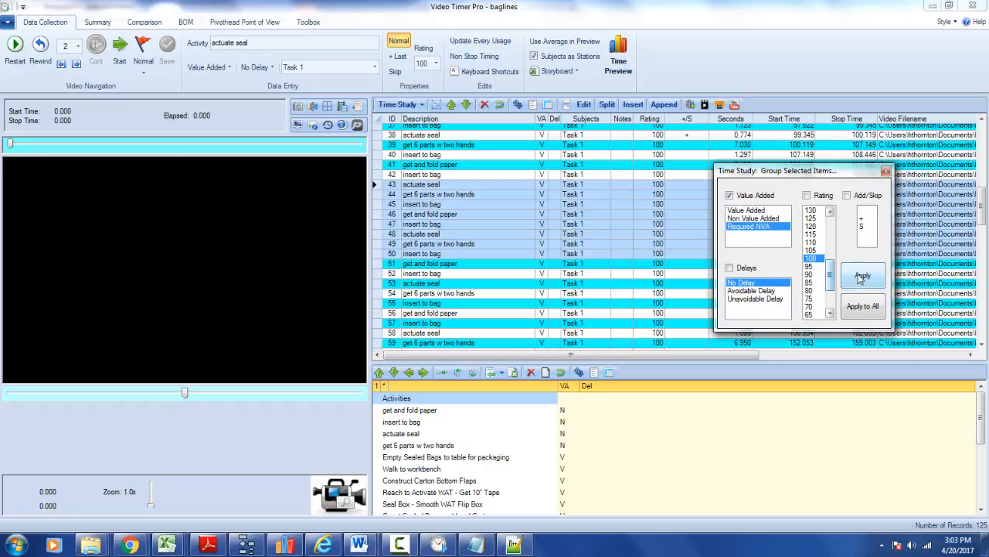
left_click(863, 276)
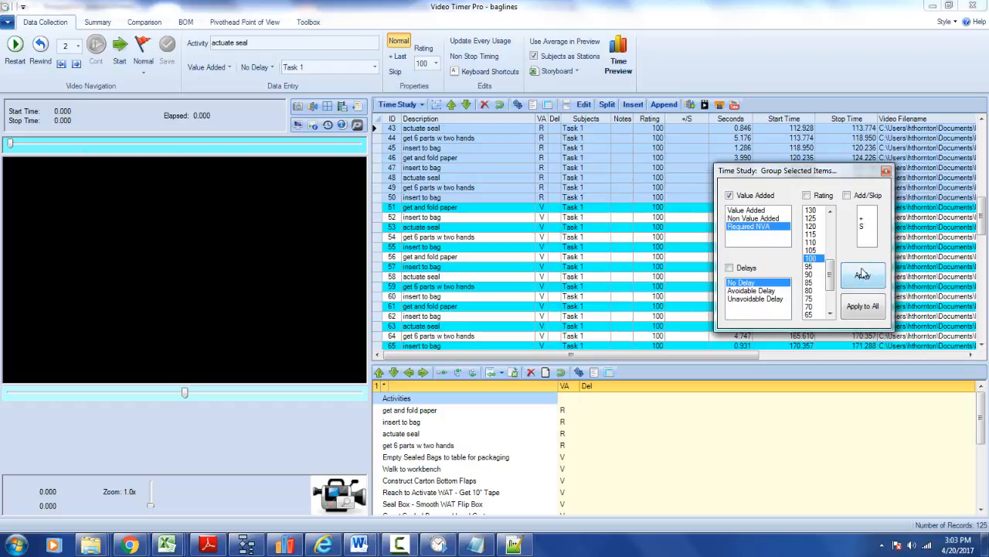
mouse_move(853, 253)
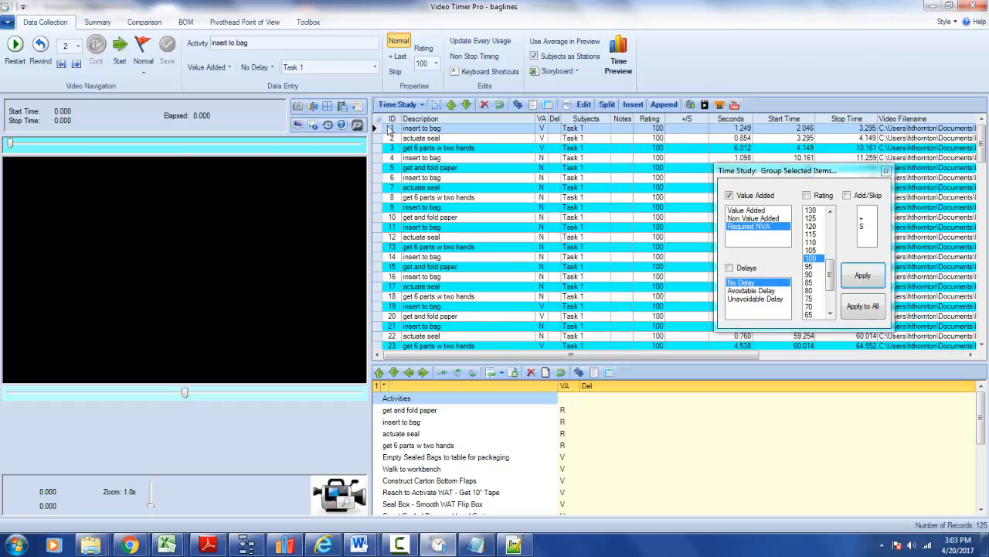
scroll("down", 3)
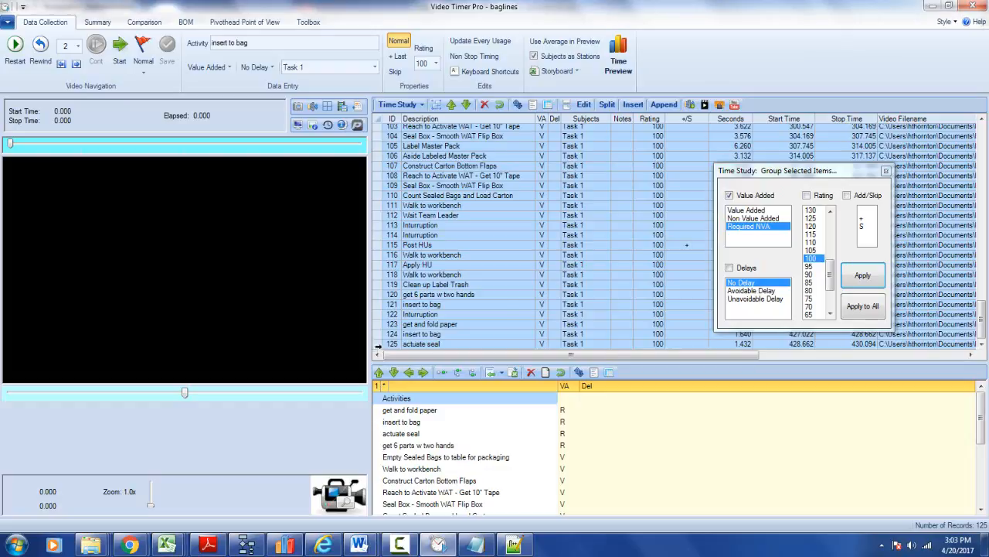
Set the visible rows' Value Added status to Non Value Added and apply it
left_click(755, 218)
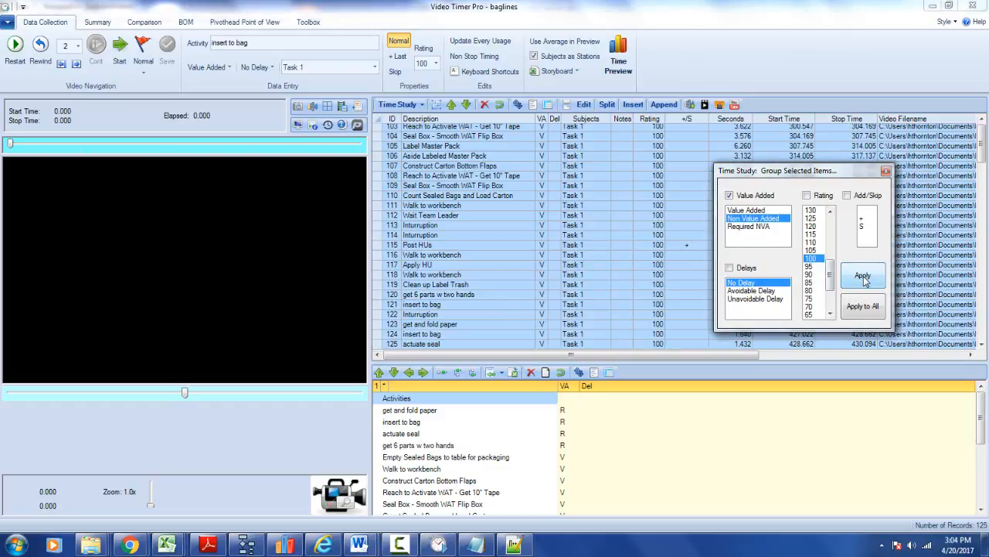
left_click(862, 275)
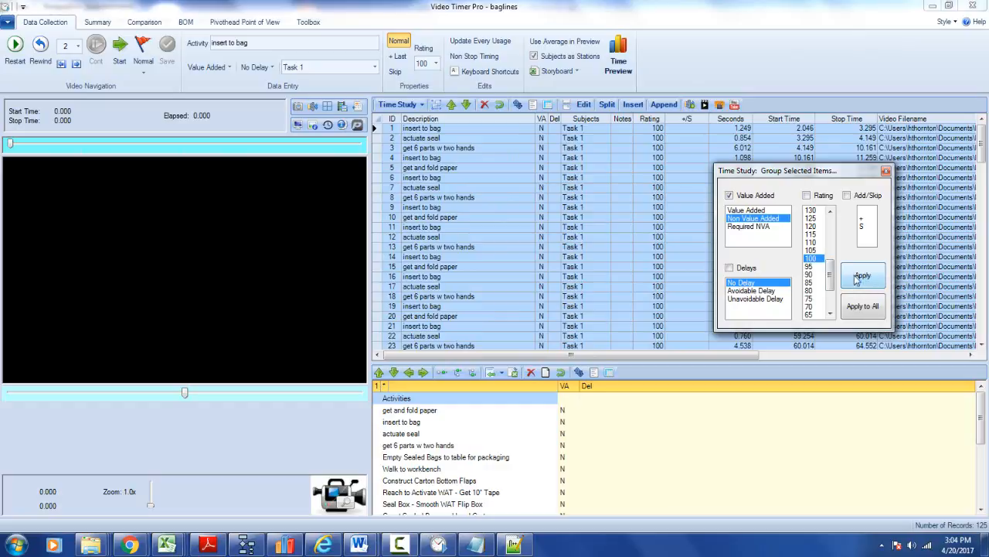